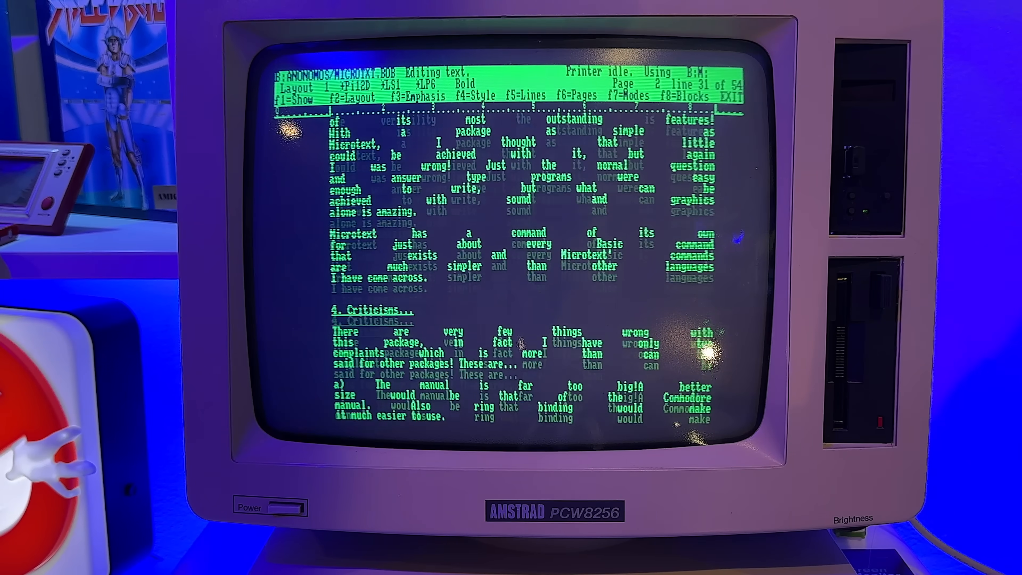
Select the interview passage stating a written interface allowed Microtext to control the videodisc player
scroll("down", 3)
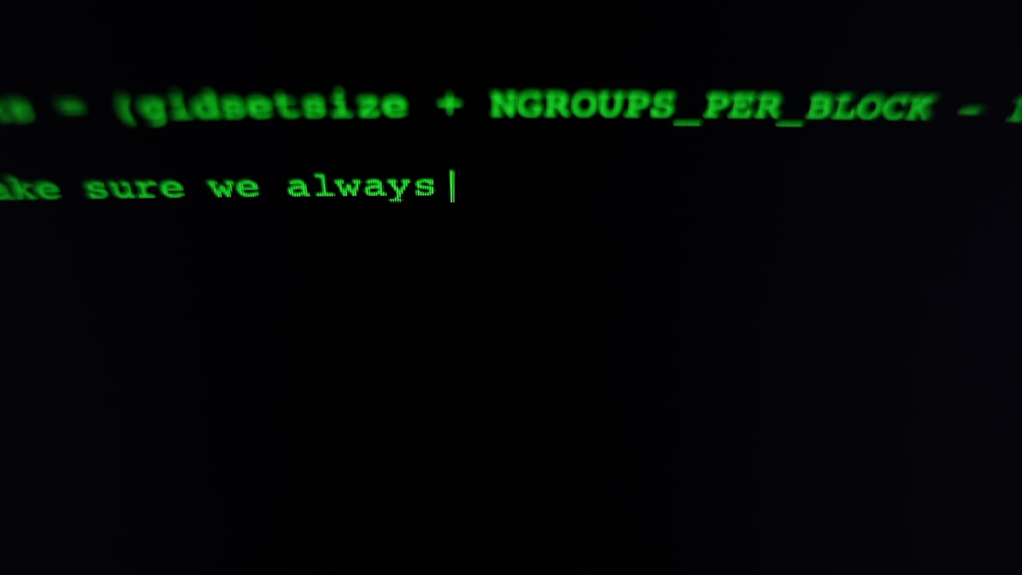
type("allocate at least one i")
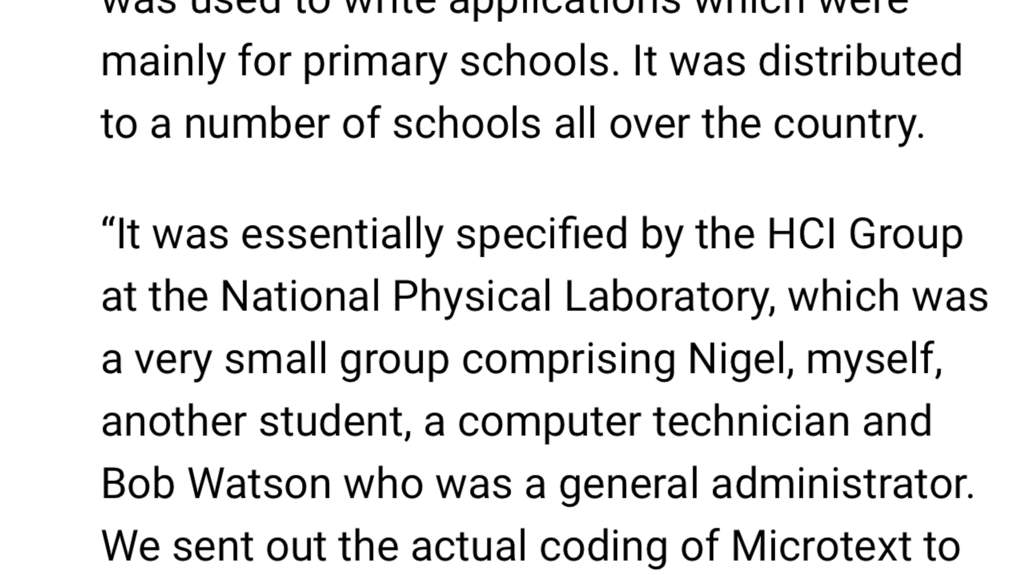
scroll("down", 3)
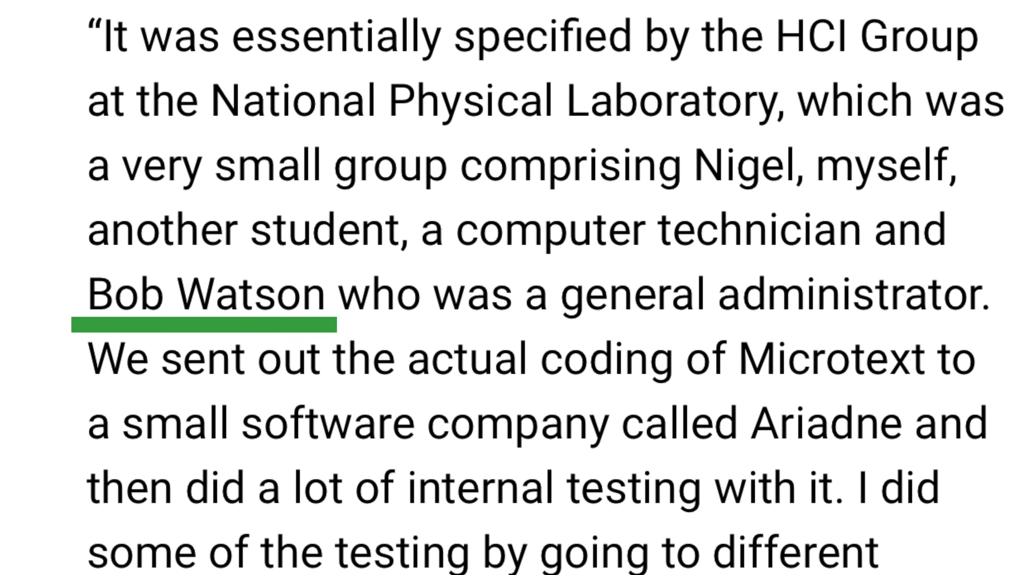
scroll("down", 3)
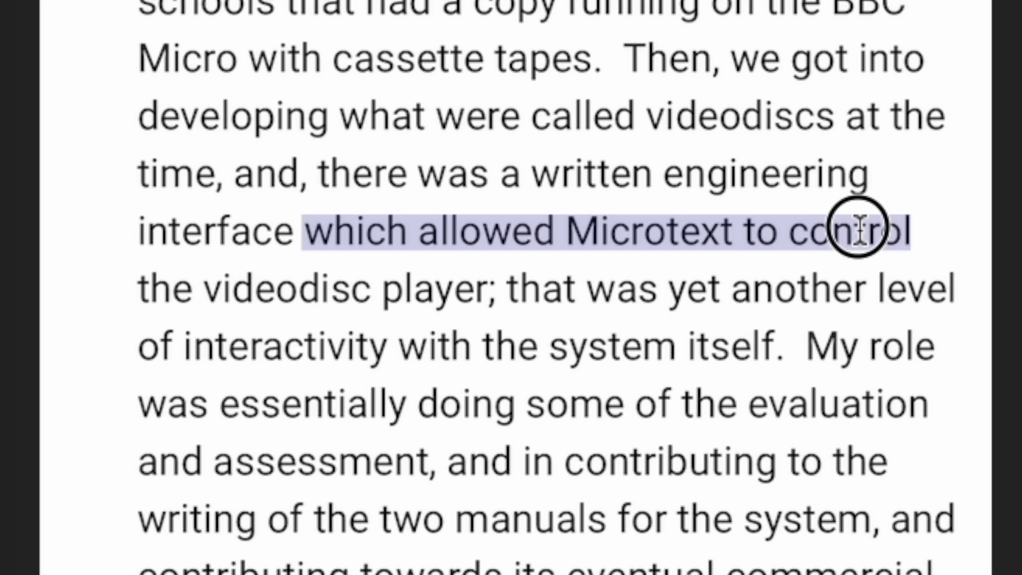
left_click_drag(860, 230, 488, 288)
type("\"Microtext\" \"Commodore")
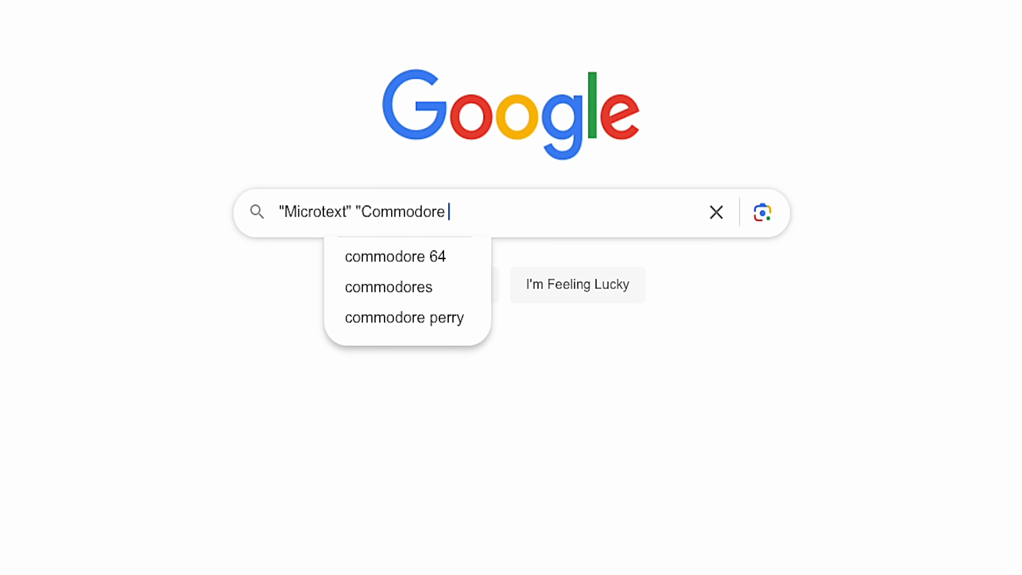
Run the Google search for "Microtext" "Commodore" and read down the AmiBay 'MicroText for C64' thread
key("Enter")
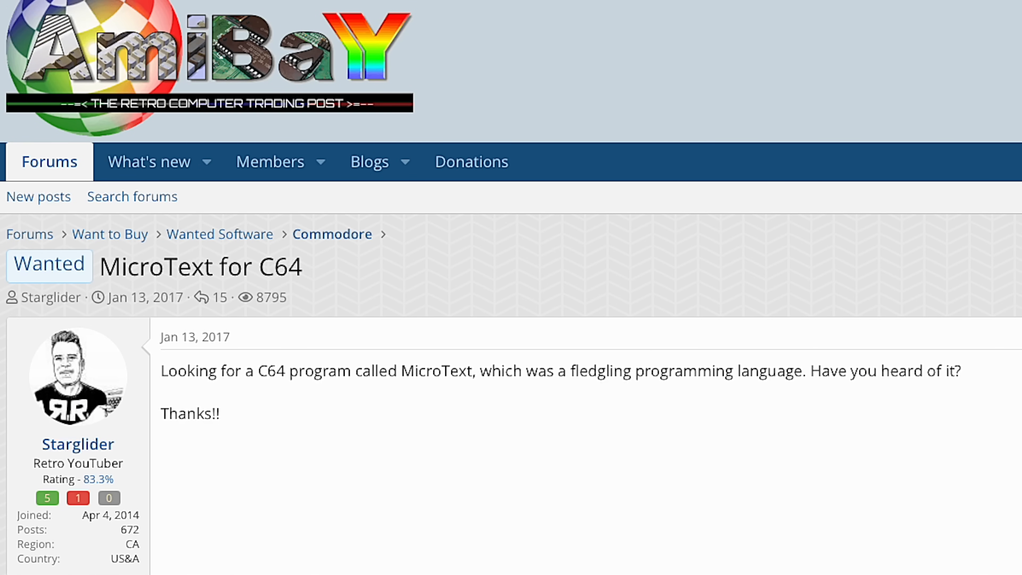
scroll("down", 3)
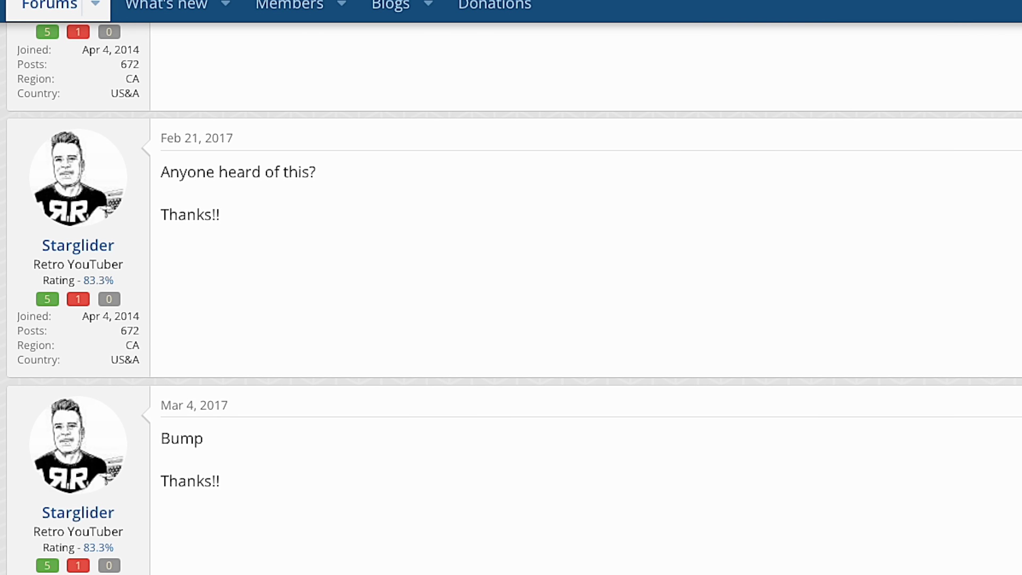
scroll("down", 3)
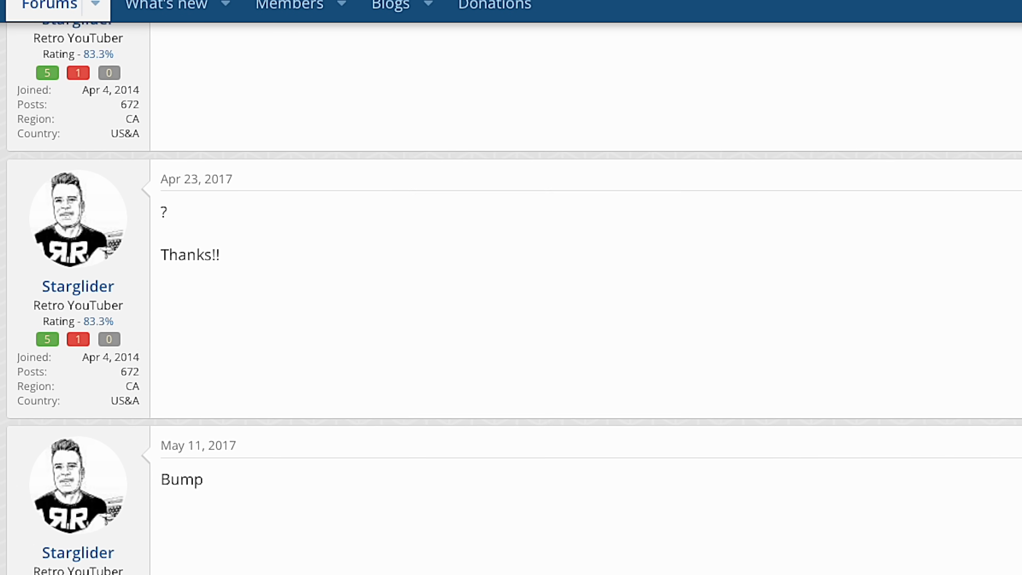